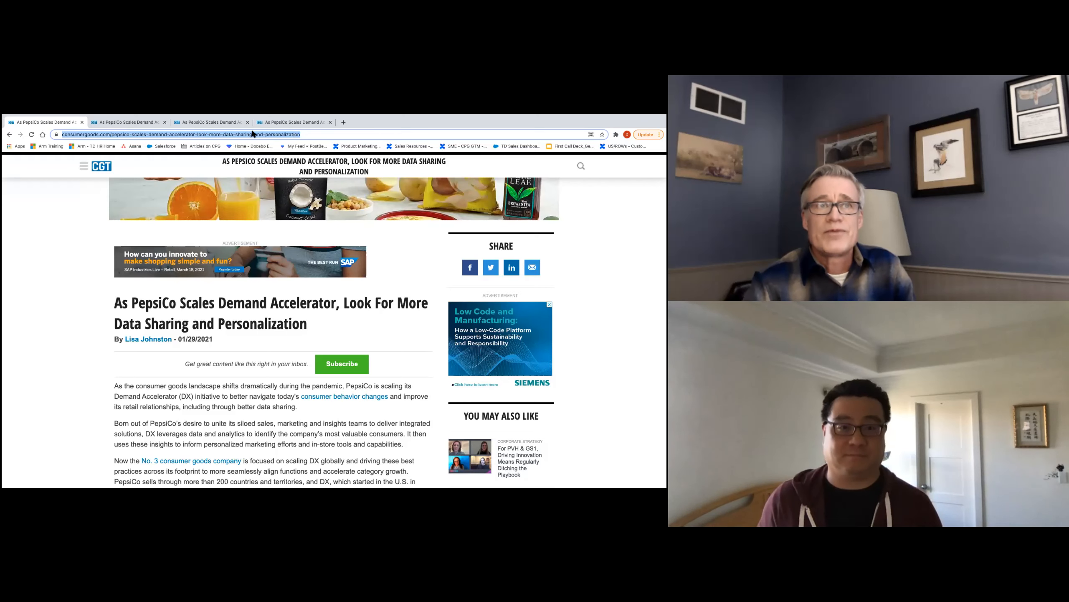
pyautogui.moveTo(127, 122)
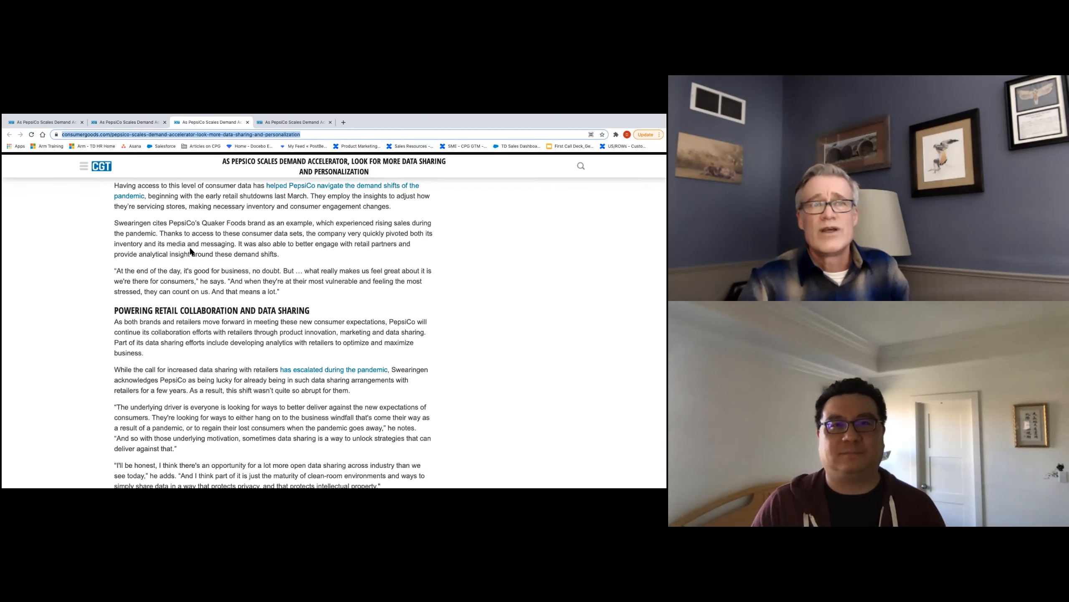
pyautogui.moveTo(192, 266)
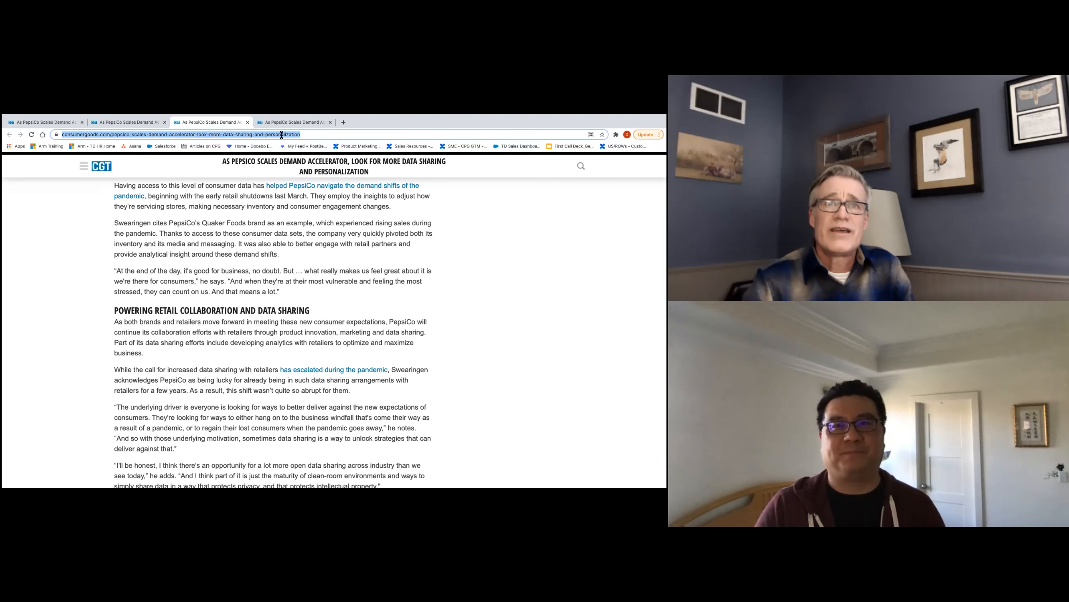
pyautogui.moveTo(293, 122)
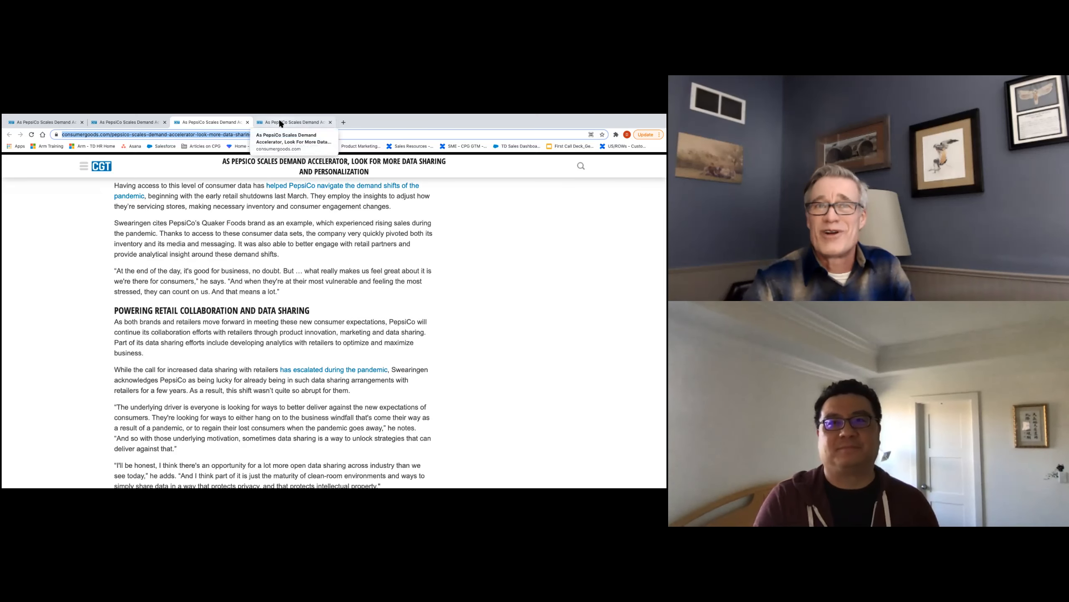
pyautogui.scroll(-3)
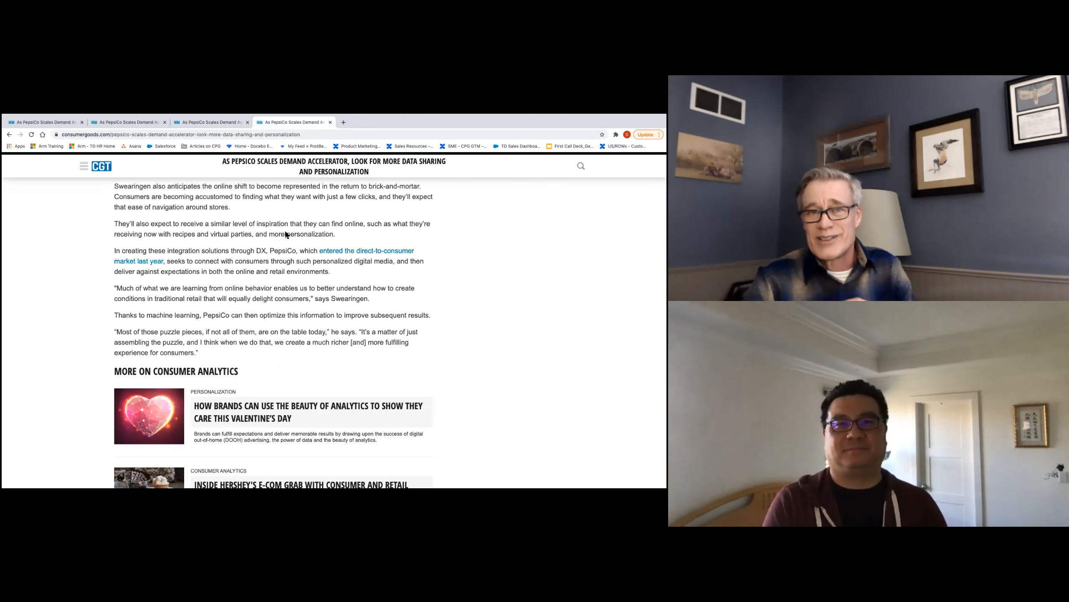
pyautogui.moveTo(331, 212)
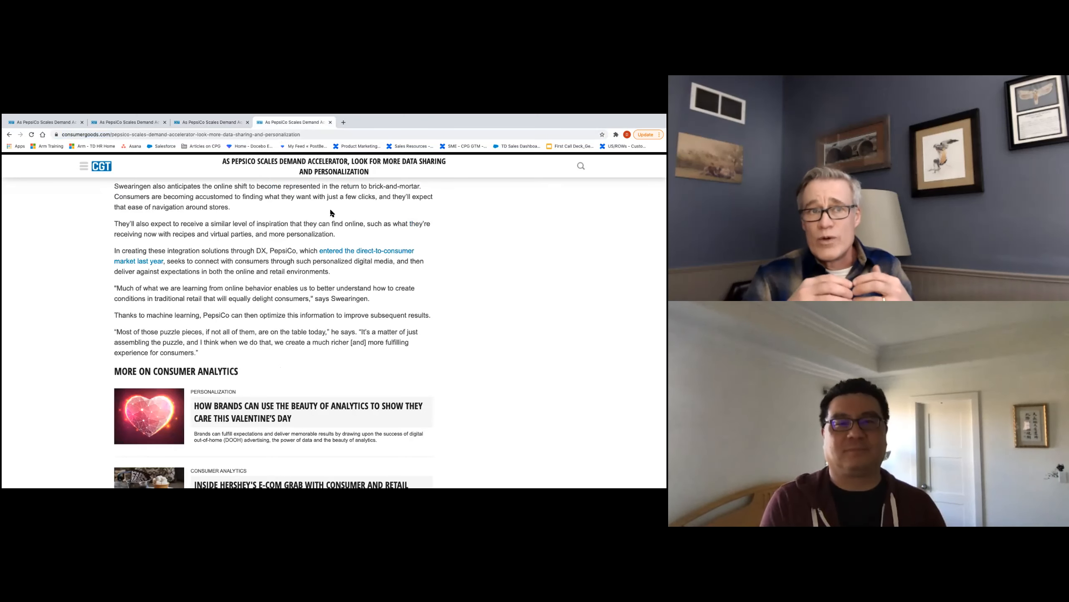